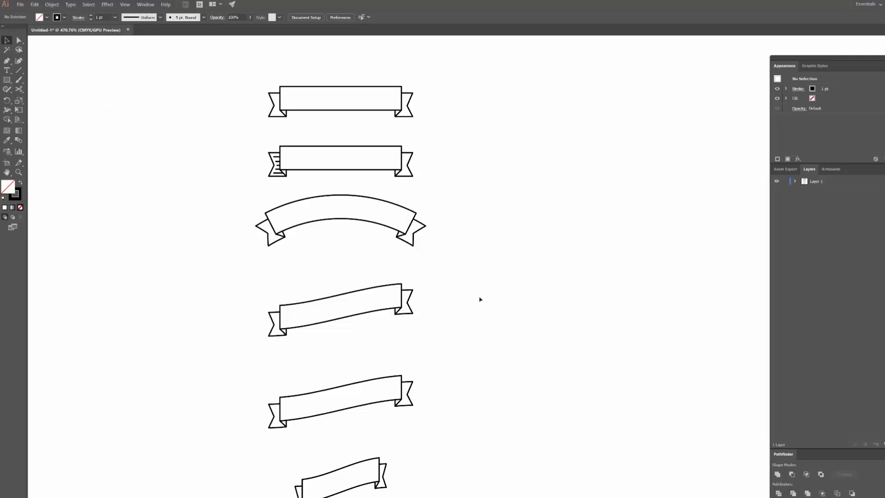
pyautogui.moveTo(495, 252)
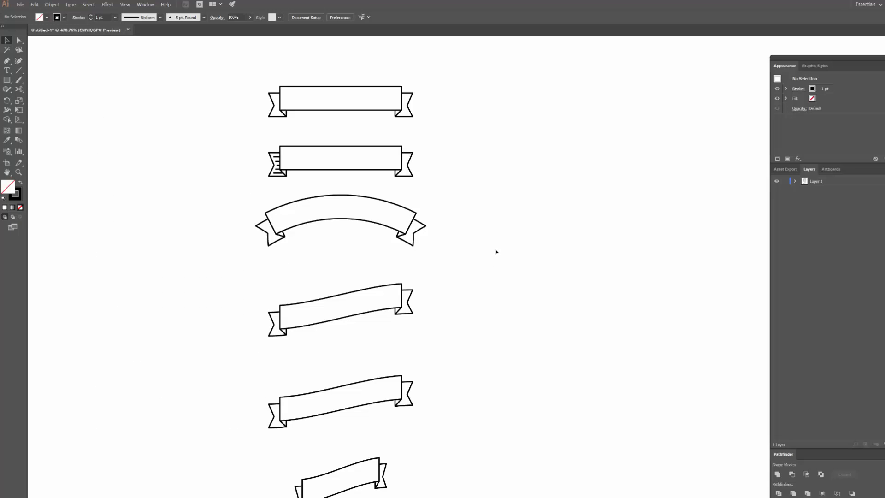
pyautogui.moveTo(504, 187)
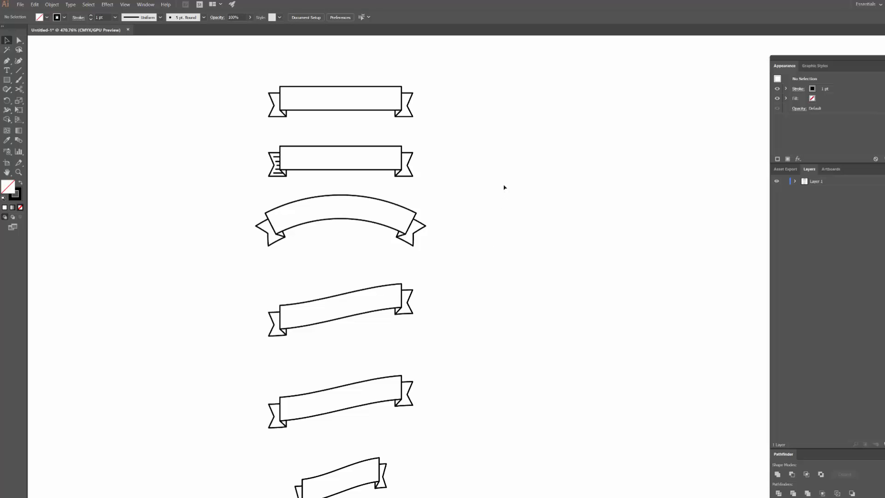
pyautogui.moveTo(260, 121)
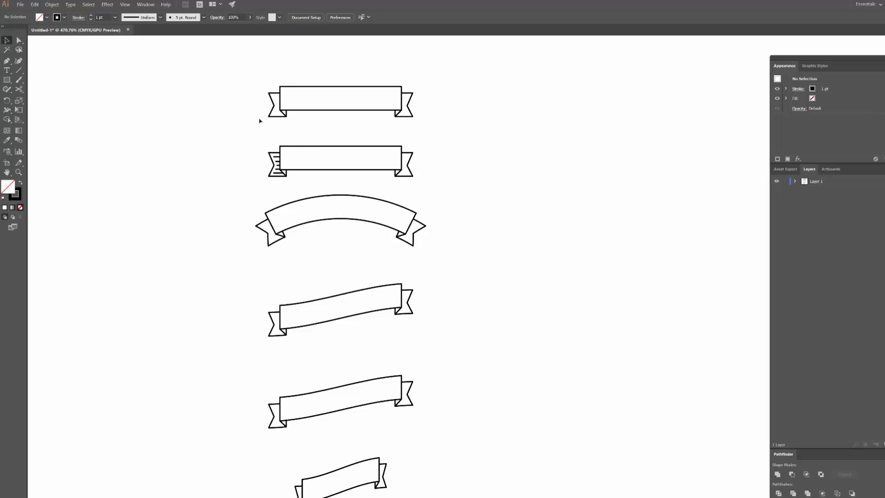
pyautogui.moveTo(294, 198)
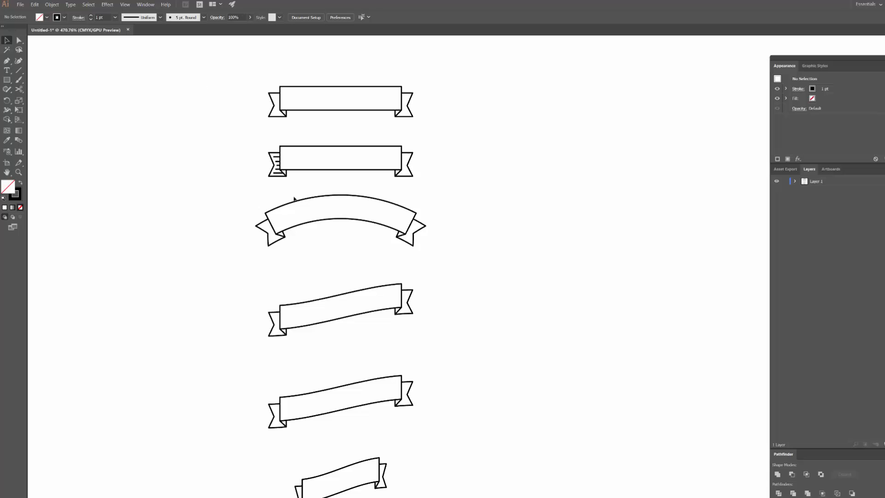
pyautogui.moveTo(168, 171)
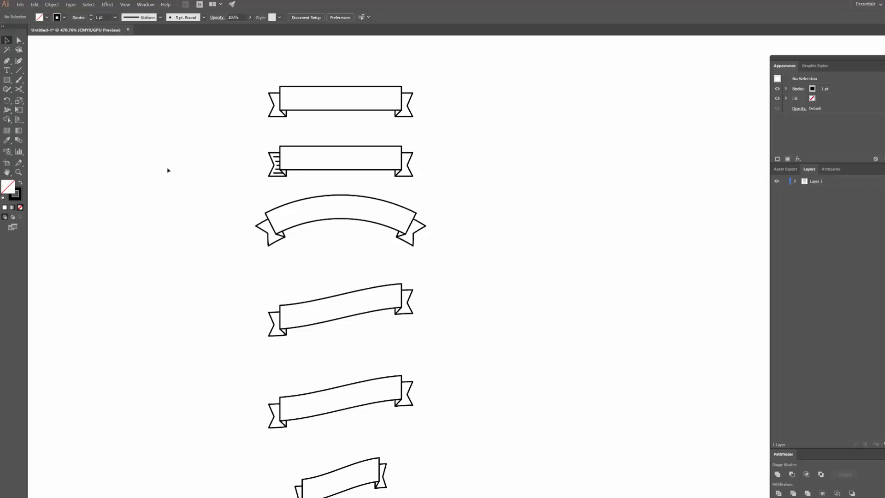
pyautogui.moveTo(501, 189)
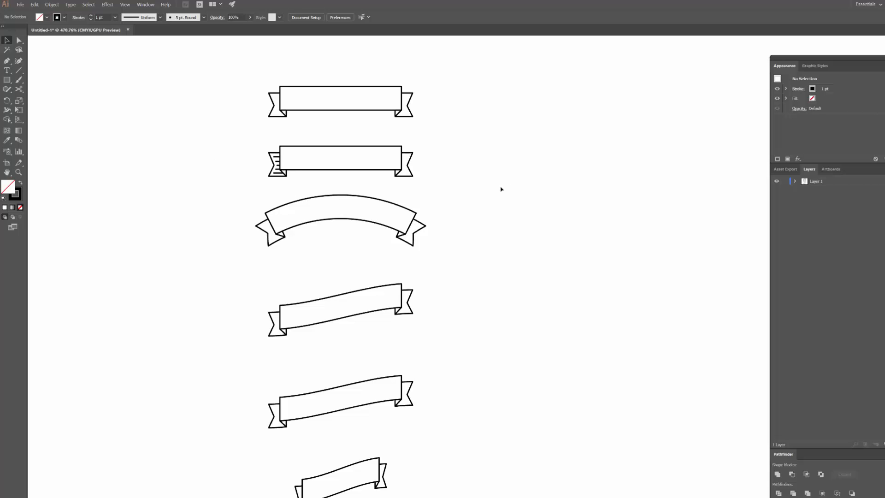
pyautogui.moveTo(191, 94)
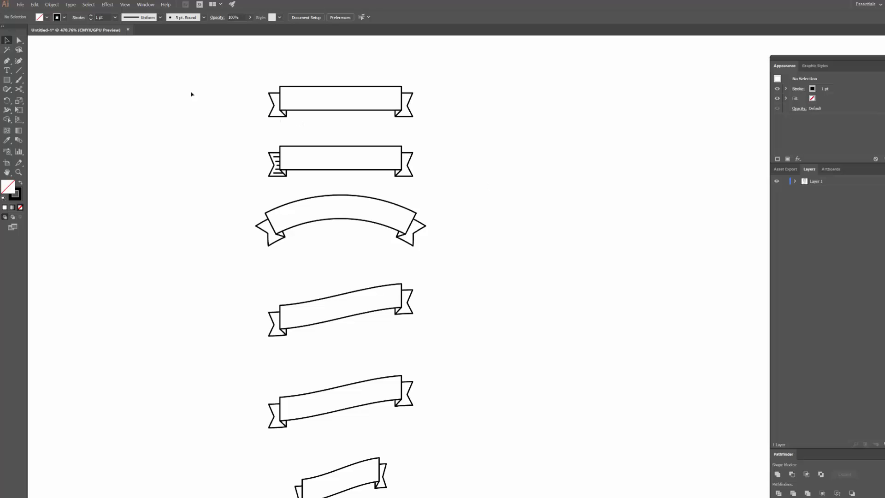
# - Beside the existing banners, pen-draw a new path: top edge, left side and lower corner
pyautogui.click(340, 102)
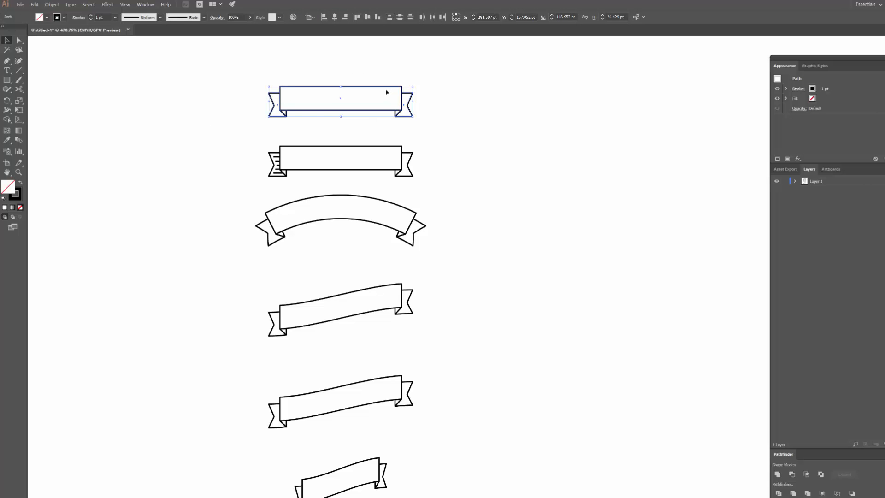
pyautogui.moveTo(328, 130)
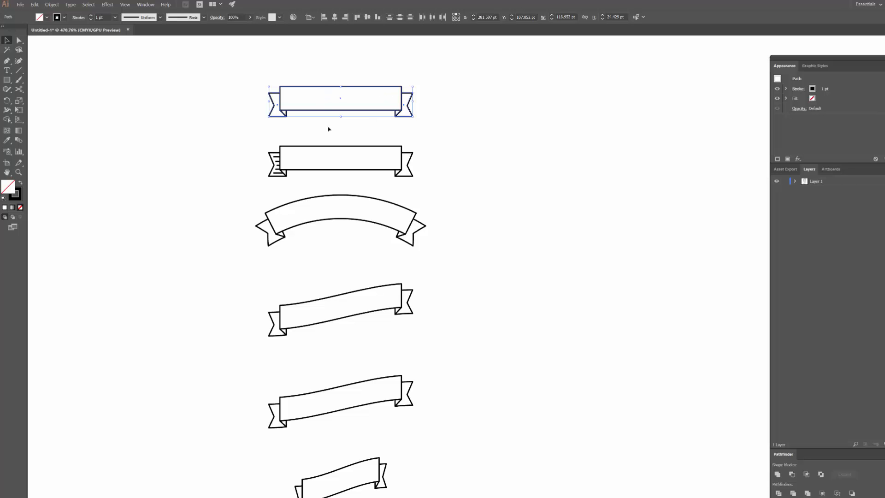
pyautogui.moveTo(315, 426)
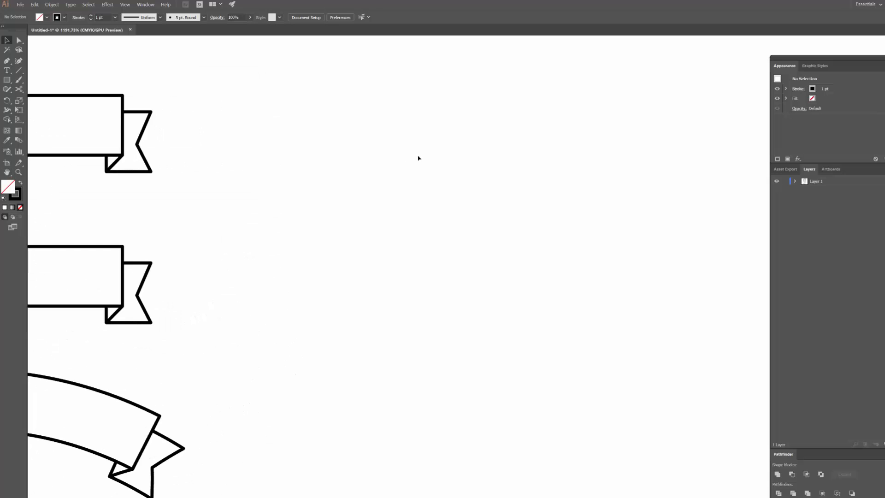
pyautogui.moveTo(129, 143); pyautogui.dragTo(474, 143)
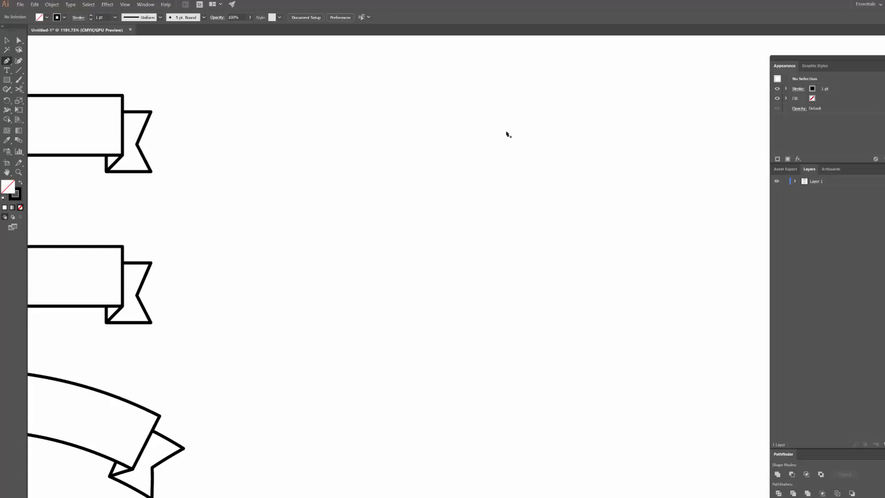
pyautogui.moveTo(510, 135)
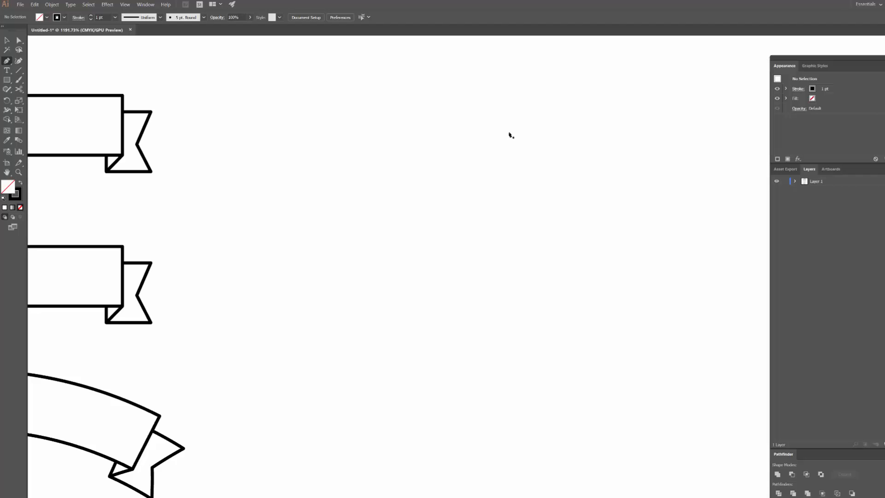
pyautogui.click(509, 131)
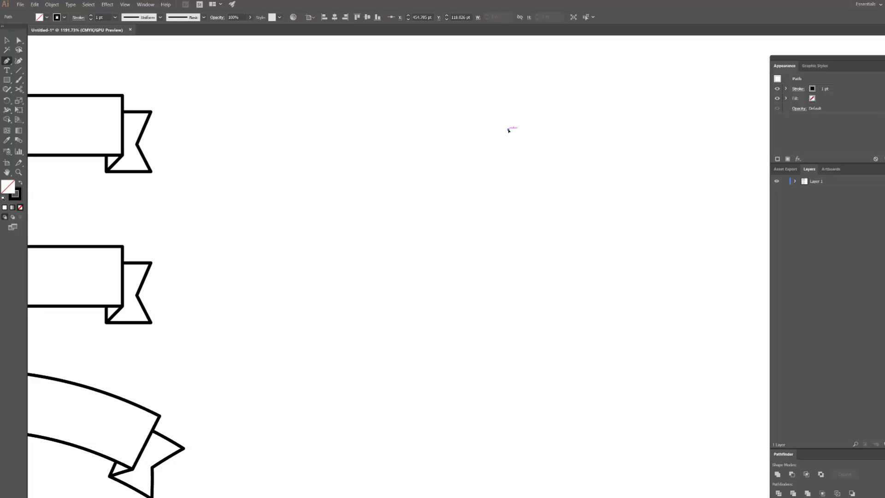
pyautogui.moveTo(508, 130); pyautogui.dragTo(382, 133)
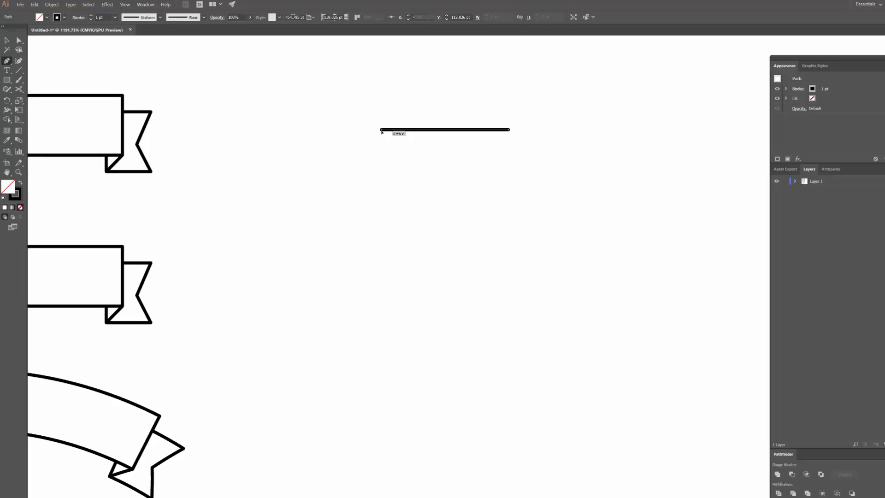
pyautogui.moveTo(382, 129); pyautogui.dragTo(382, 156)
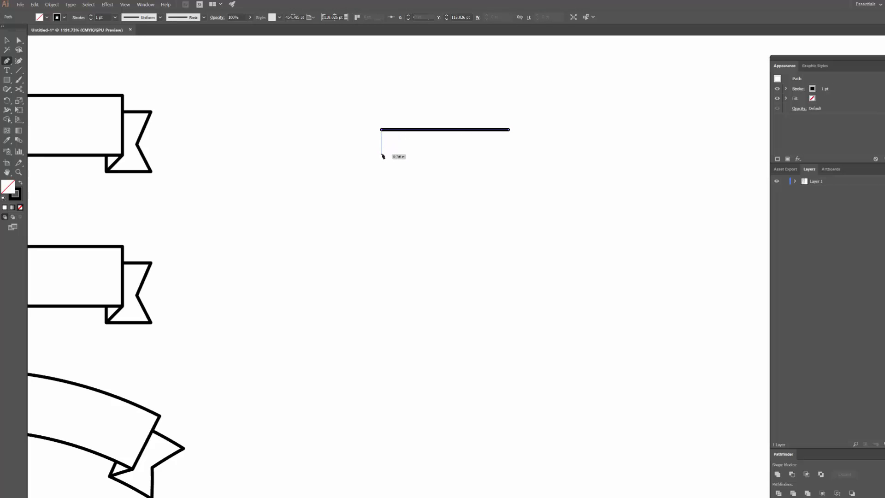
pyautogui.click(381, 153)
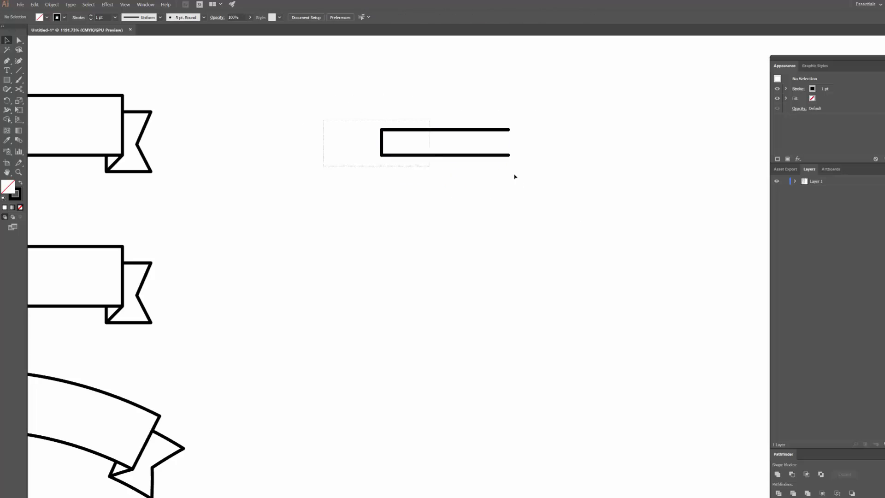
# - Draw the small square fold tab at the banner's lower-left corner, then zoom out
pyautogui.click(445, 143)
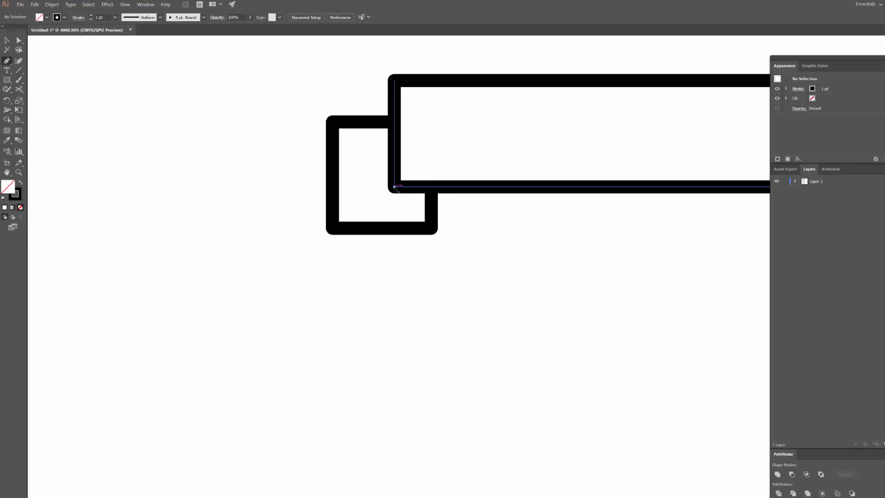
pyautogui.moveTo(395, 187); pyautogui.dragTo(432, 230)
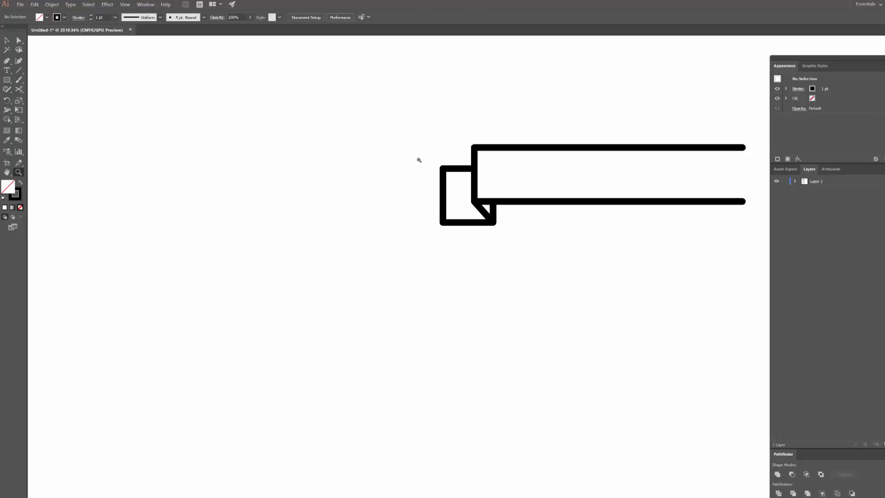
pyautogui.moveTo(410, 208)
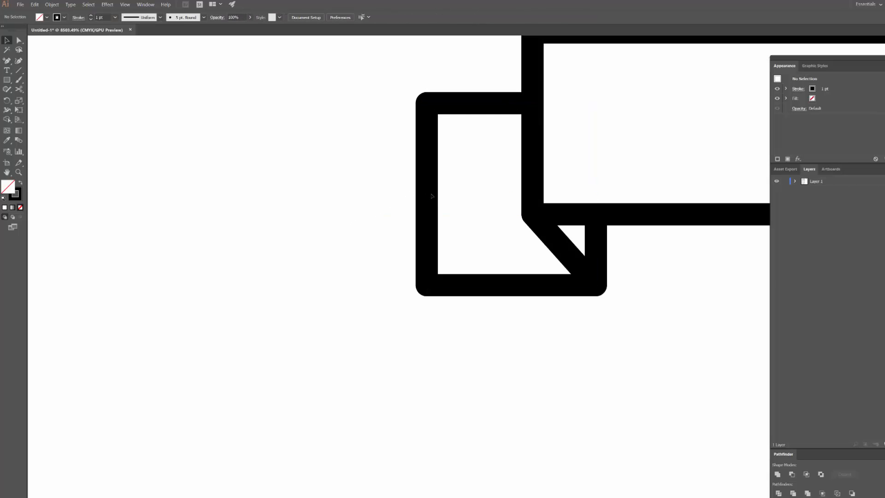
pyautogui.moveTo(397, 184)
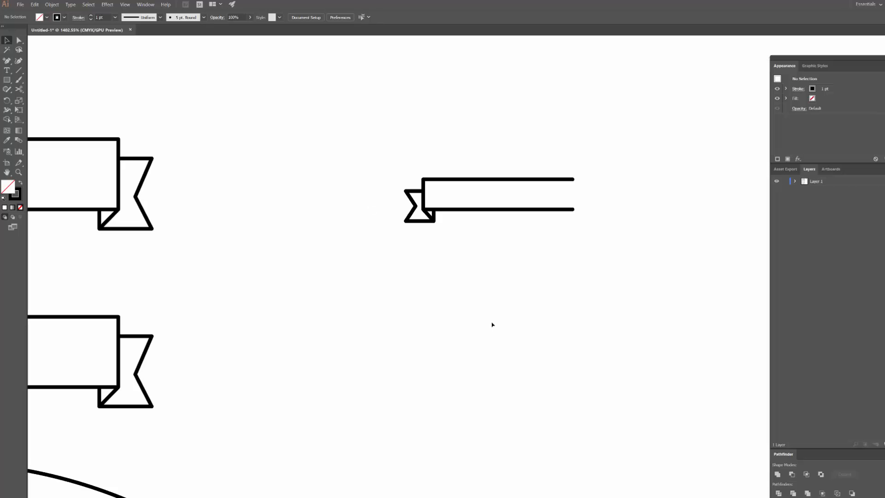
# - Reflect a copy of the half ribbon across the vertical axis to mirror it
pyautogui.click(490, 195)
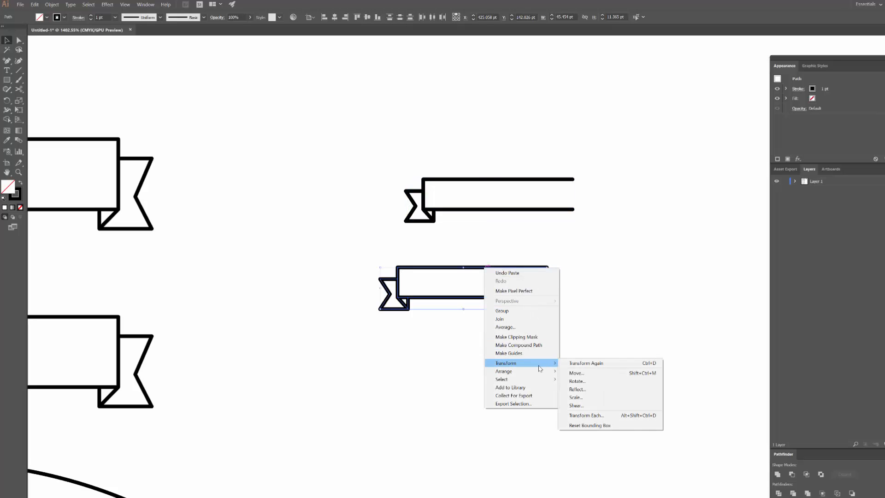
pyautogui.click(578, 390)
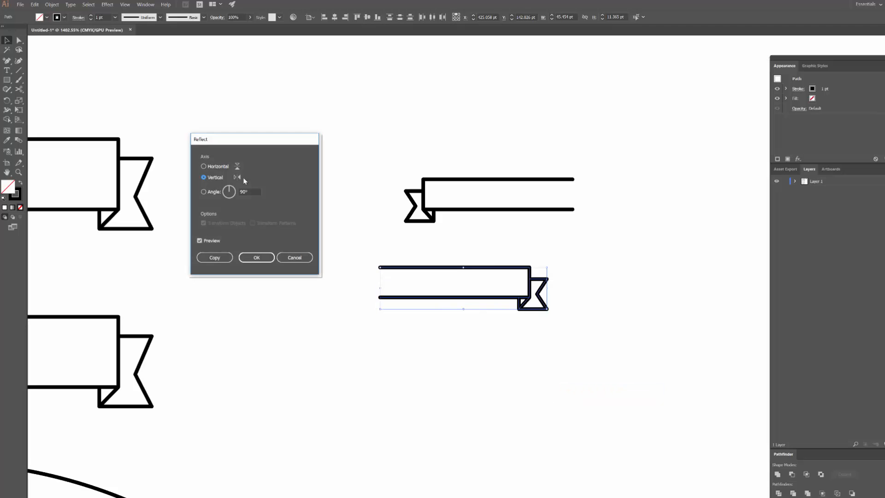
pyautogui.click(256, 257)
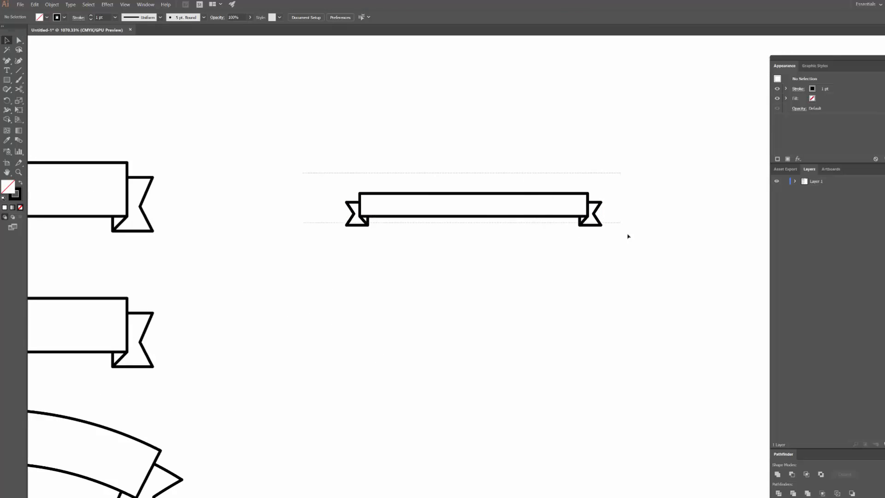
# - Select all the banner pieces and group them into a single object
pyautogui.click(473, 206)
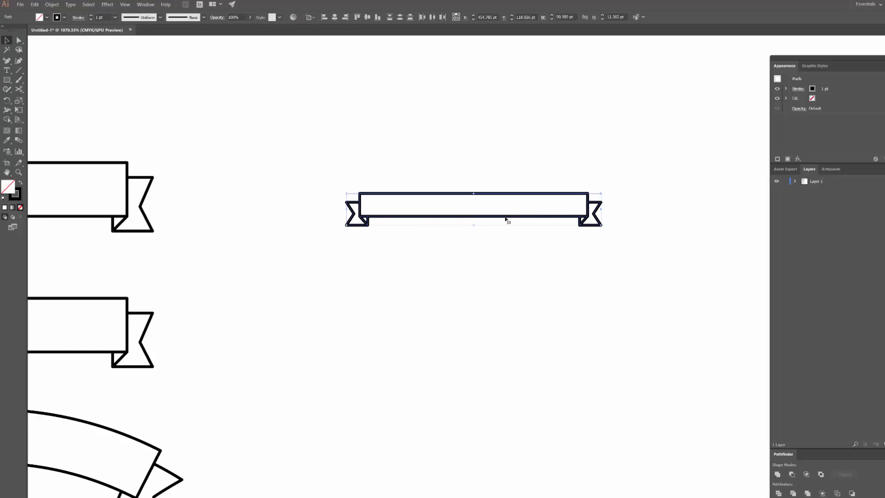
pyautogui.rightClick(505, 219)
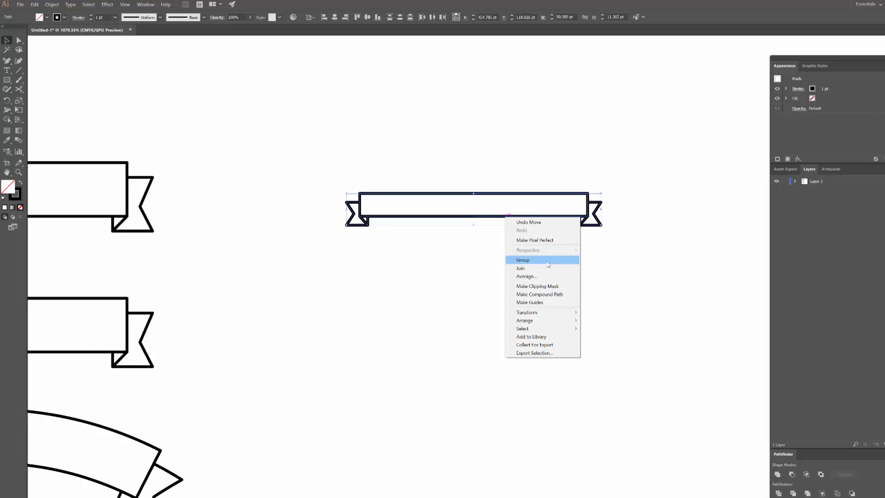
pyautogui.click(523, 259)
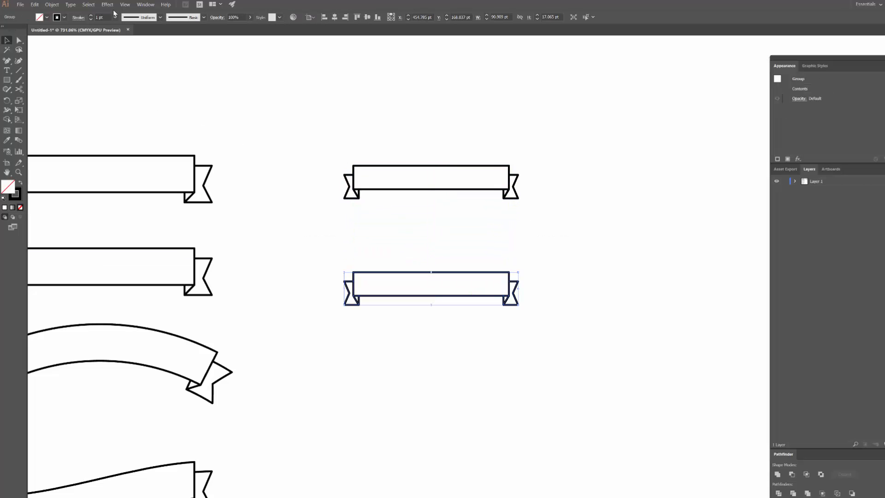
# - Apply a Rise-style warp effect to the lower banner copy
pyautogui.click(106, 4)
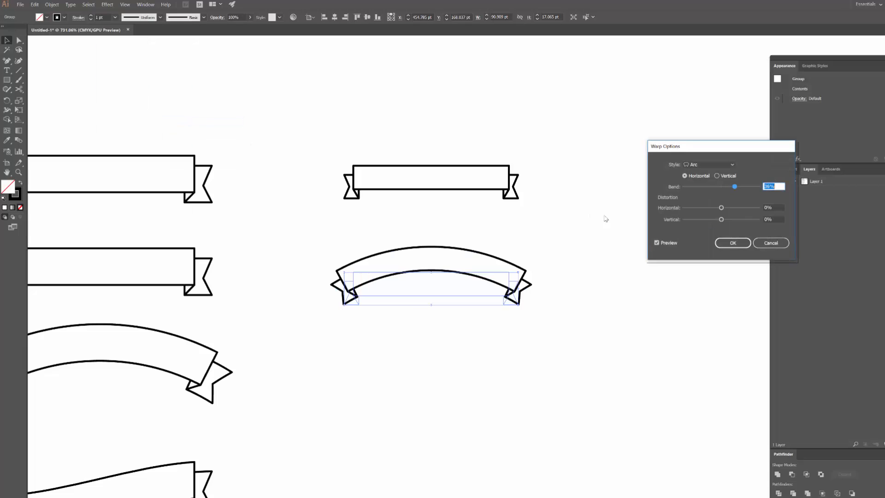
pyautogui.moveTo(382, 289)
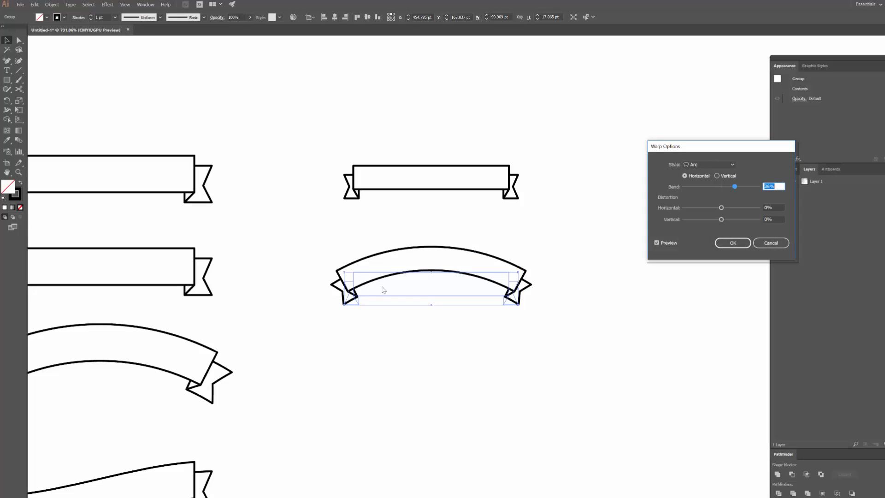
pyautogui.moveTo(443, 272)
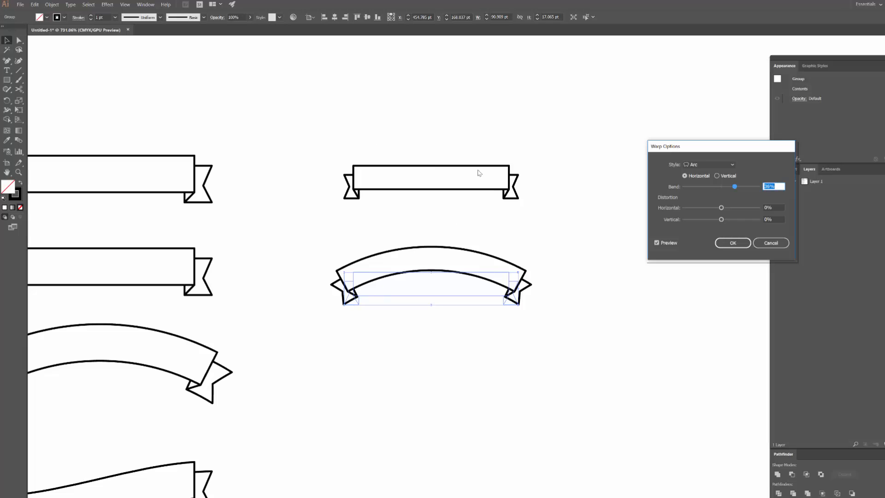
pyautogui.moveTo(420, 258)
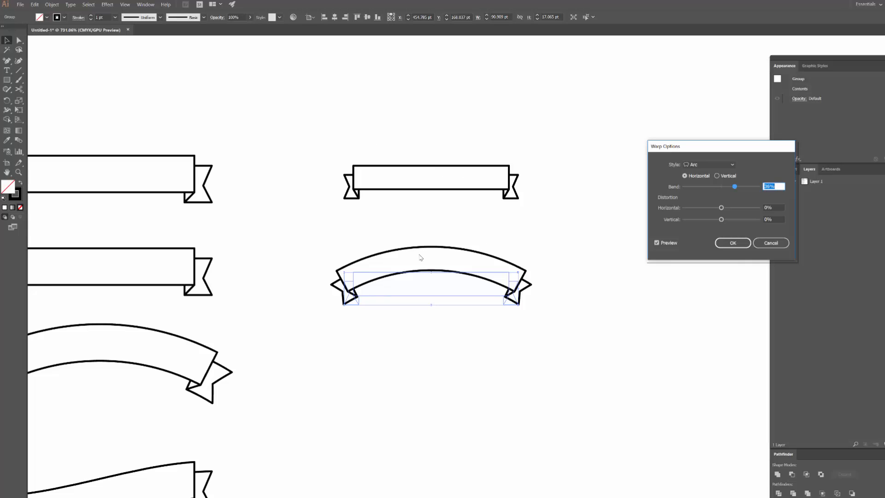
pyautogui.click(709, 164)
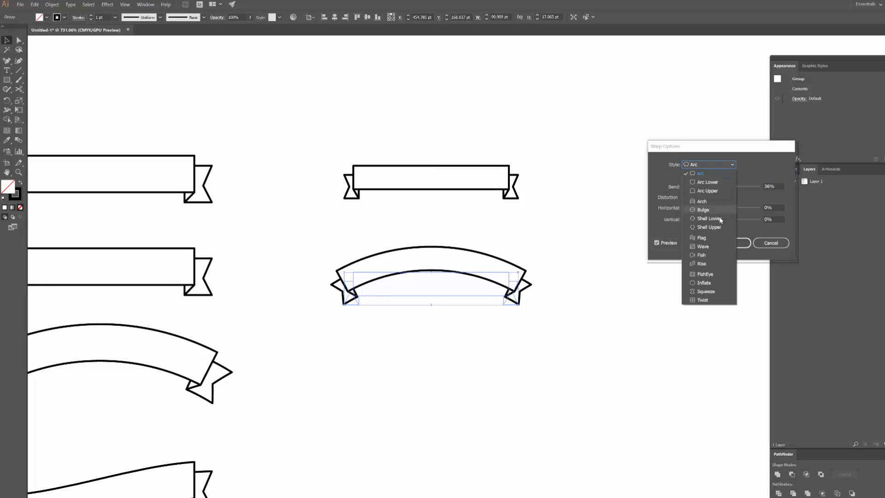
pyautogui.click(699, 173)
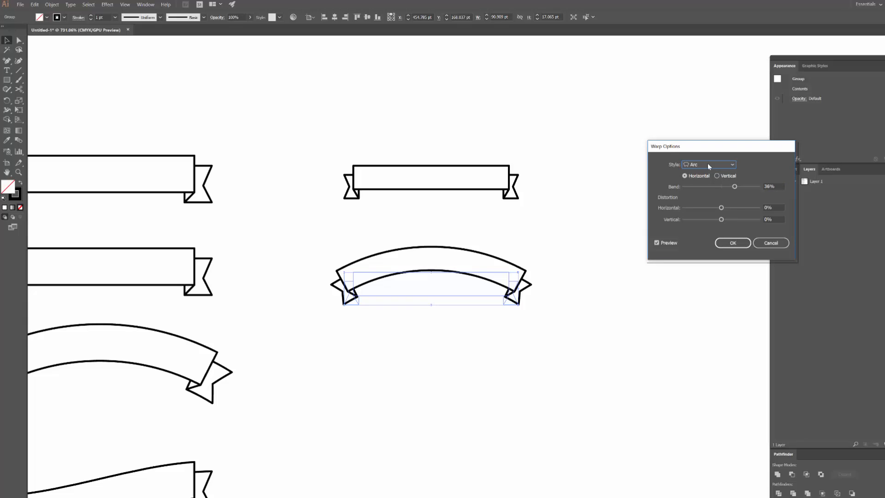
pyautogui.moveTo(633, 210)
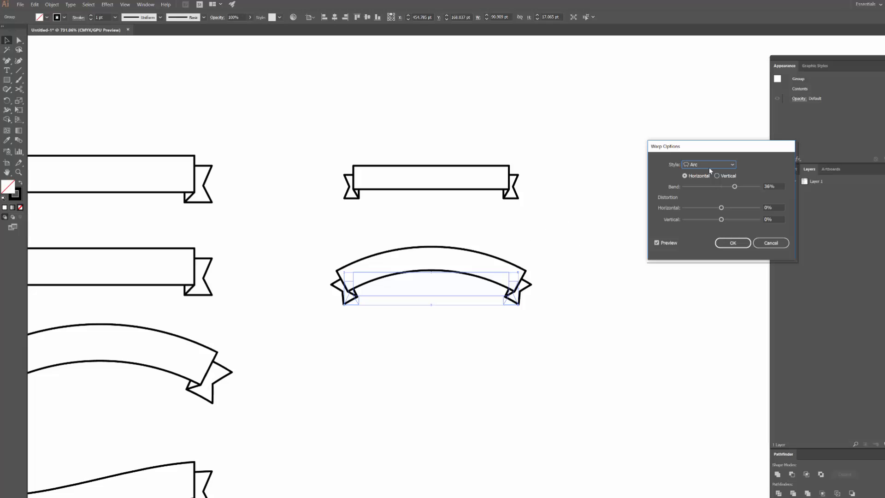
pyautogui.click(709, 164)
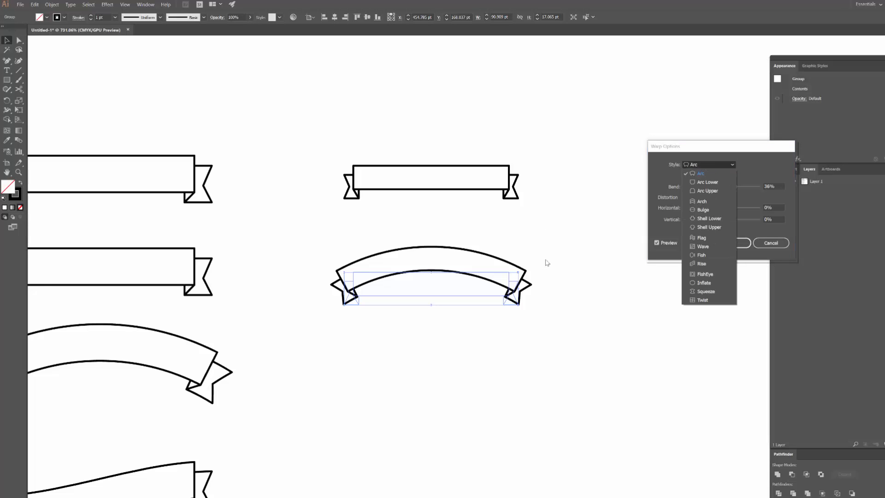
pyautogui.moveTo(727, 266)
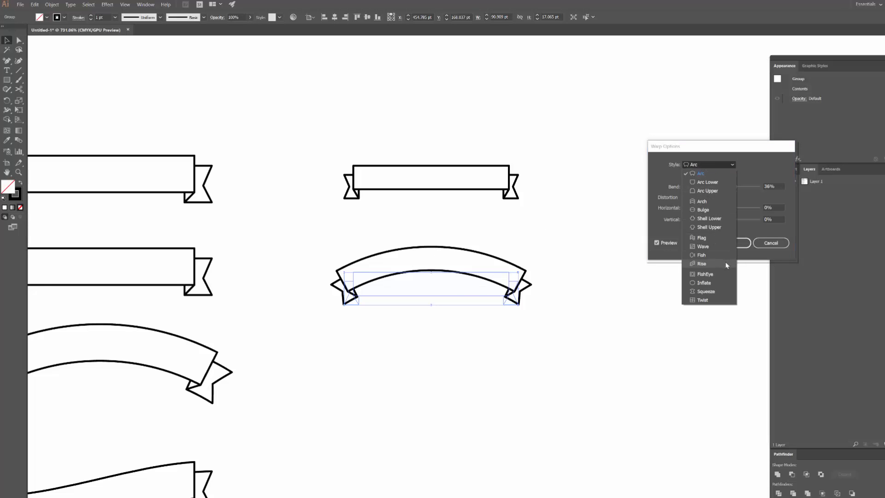
pyautogui.click(702, 264)
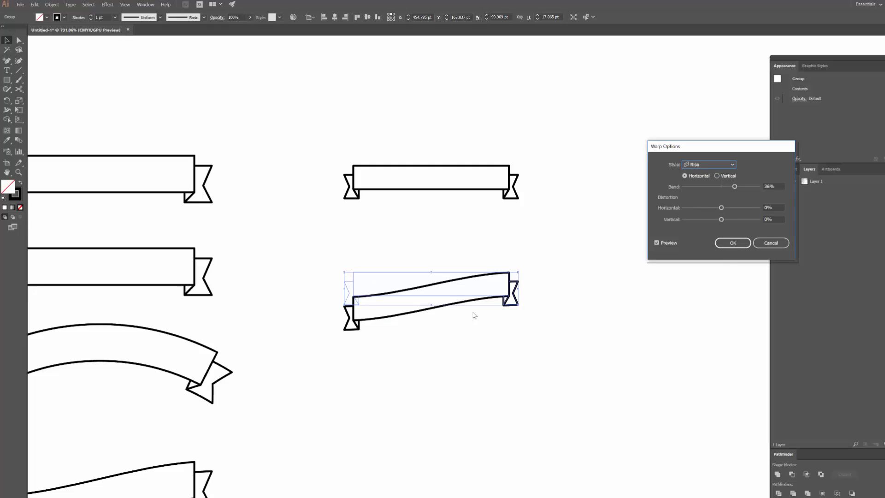
pyautogui.click(732, 242)
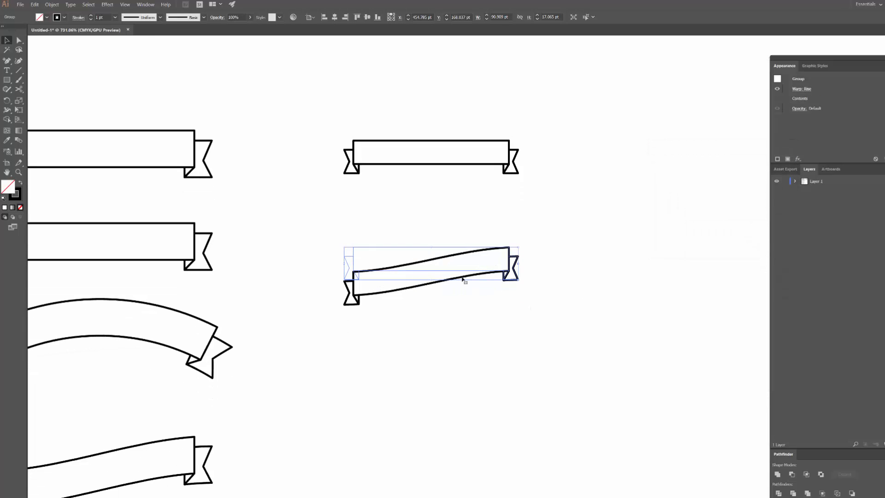